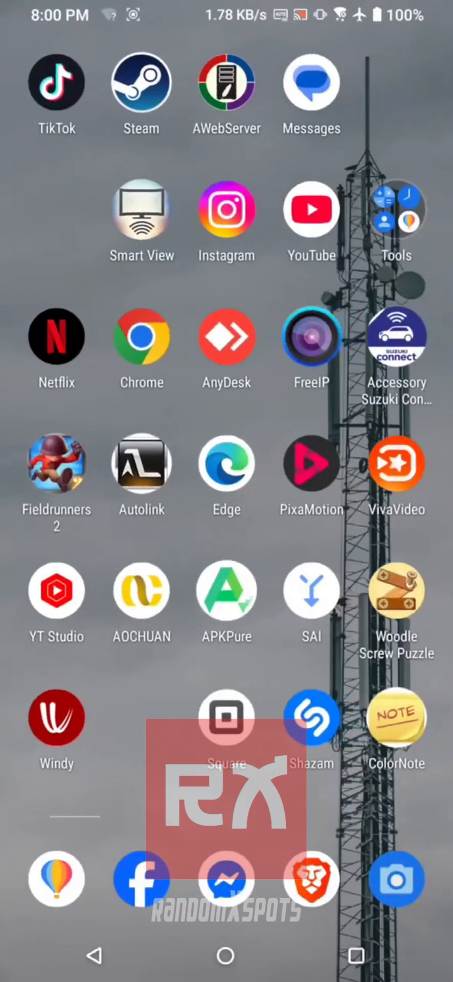
Launch Chrome and go to the router address 192.168.1.1.
left_click(141, 347)
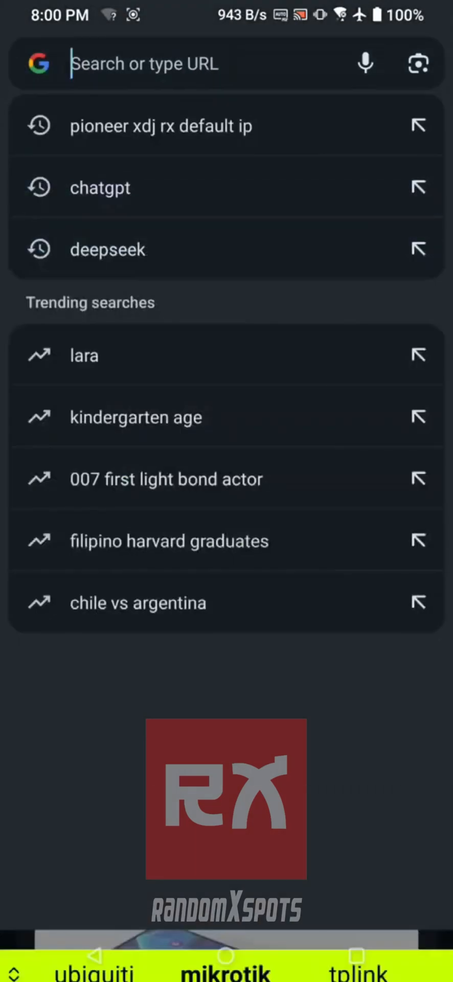
type("192.168.1.1")
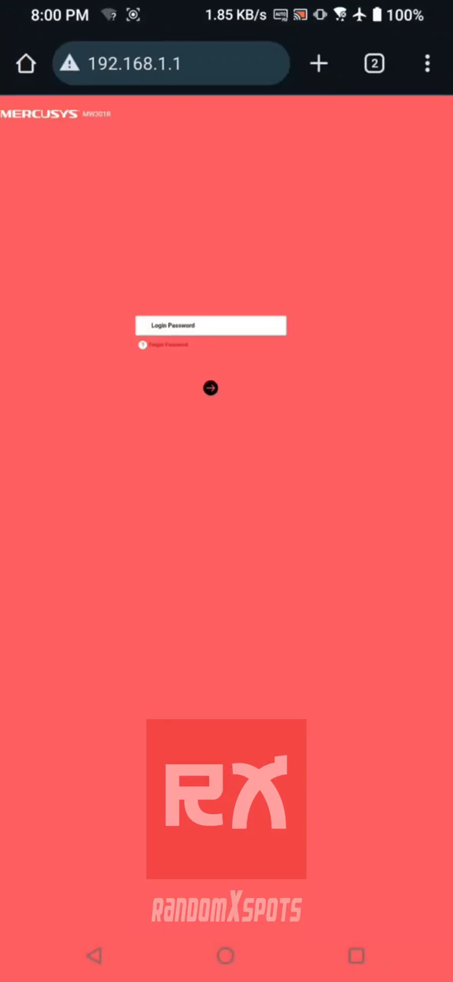
Enter the router login password and sign in to the dashboard.
left_click(210, 325)
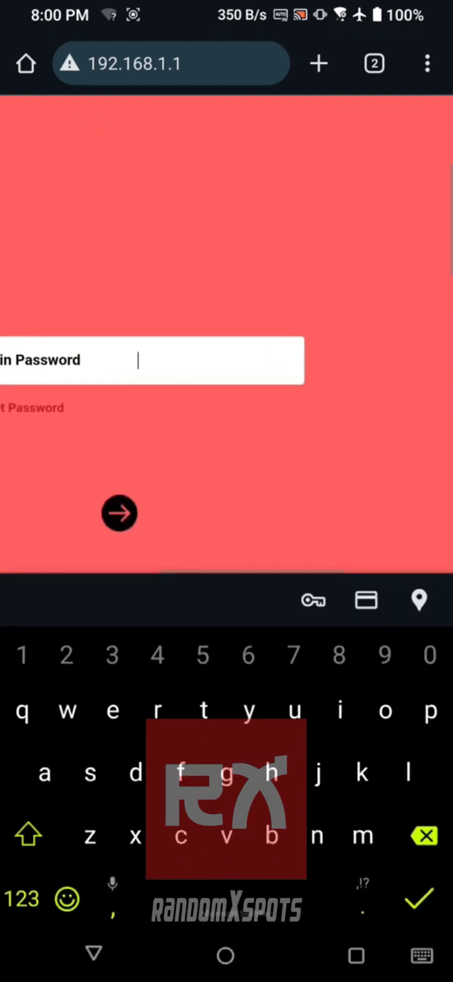
type("password")
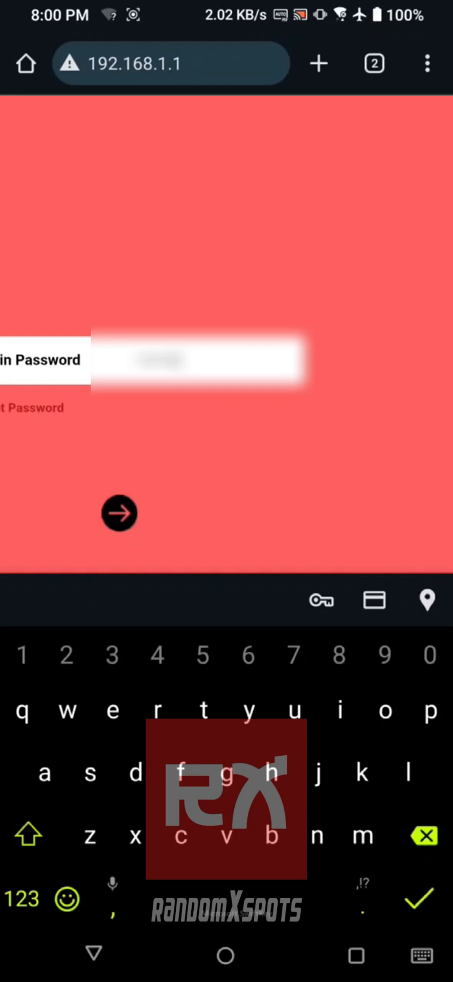
left_click(119, 513)
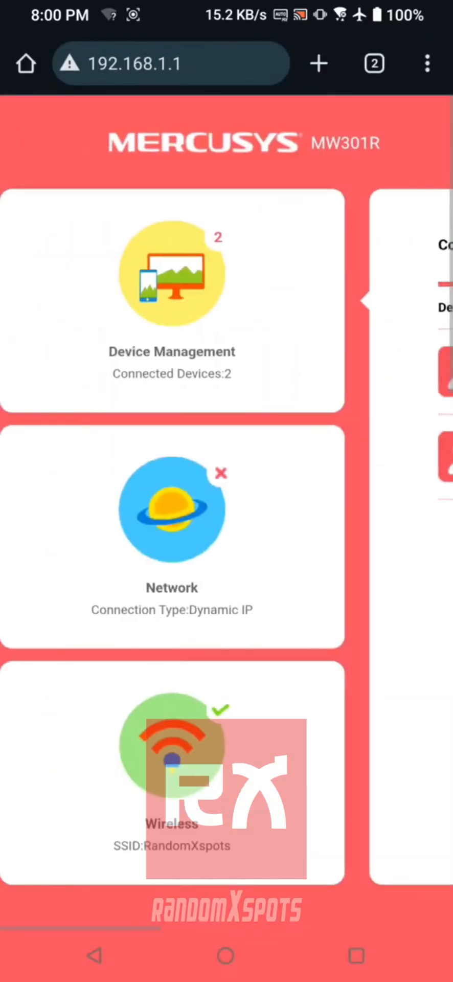
Open the wireless settings and briefly edit the SSID, leaving it as RandomXspots.
left_click(172, 273)
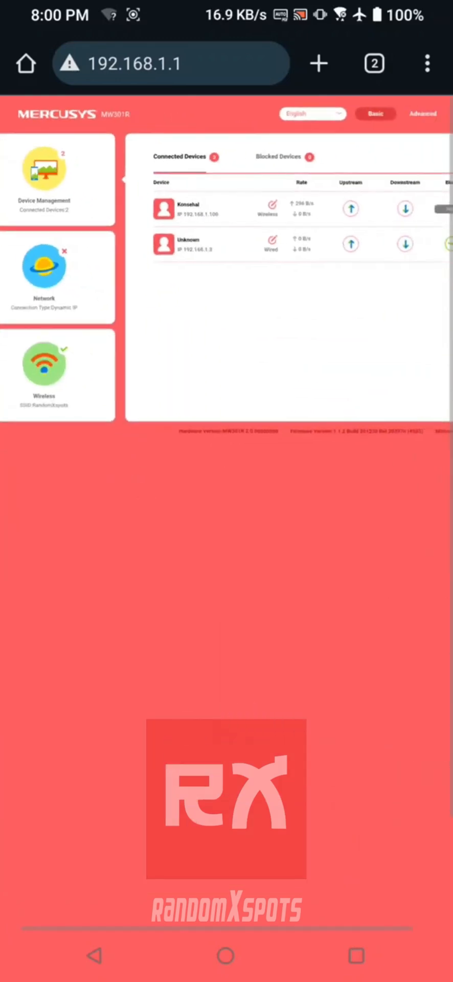
left_click(44, 363)
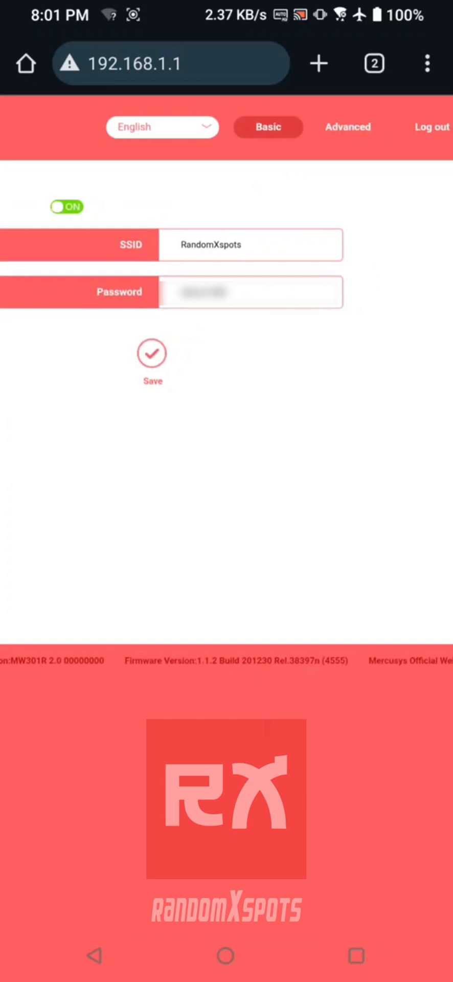
left_click(250, 244)
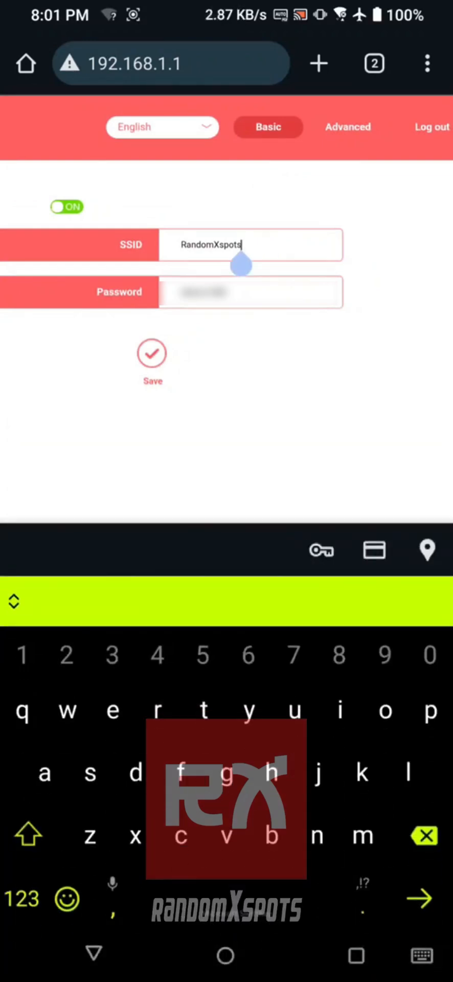
left_click(21, 897)
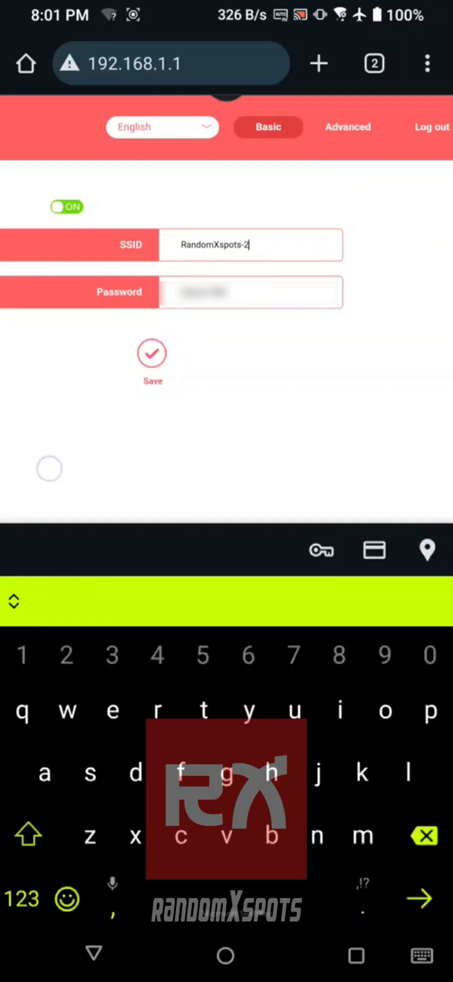
left_click(251, 292)
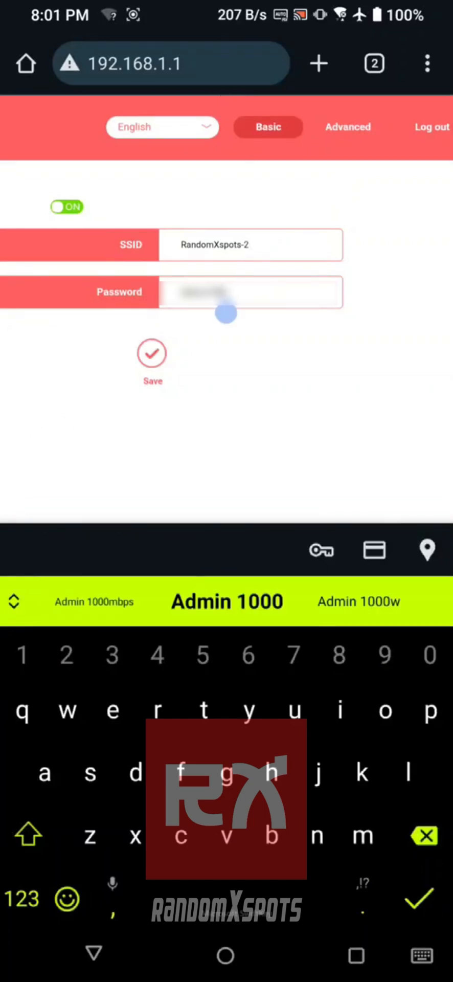
key("Backspace")
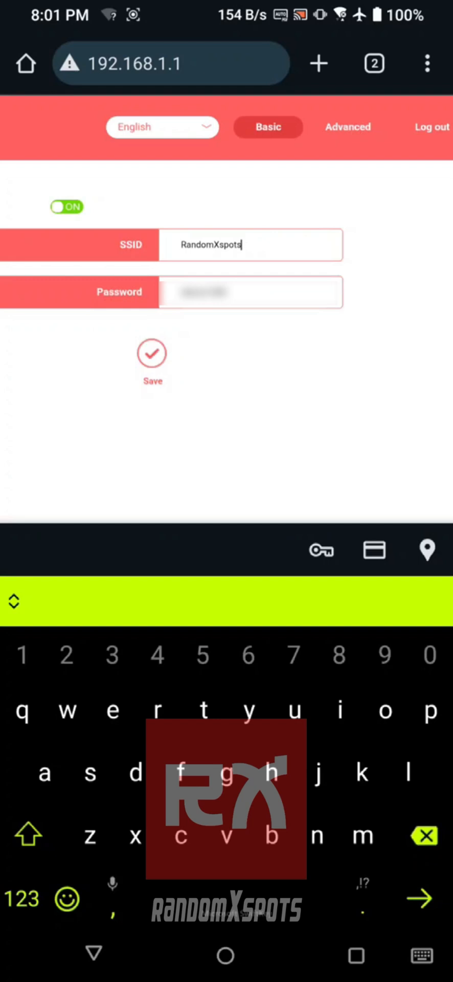
left_click(152, 354)
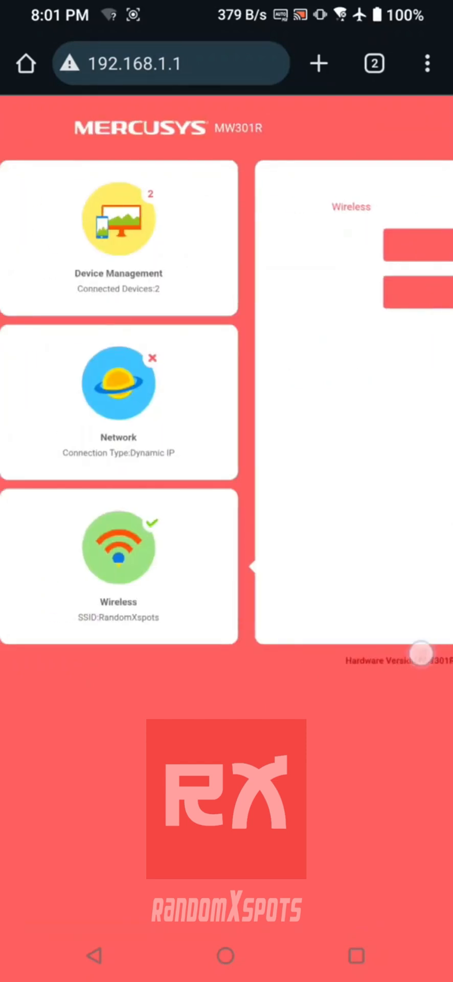
Open Advanced settings and expand System Tools to the Web Management page.
left_click(118, 547)
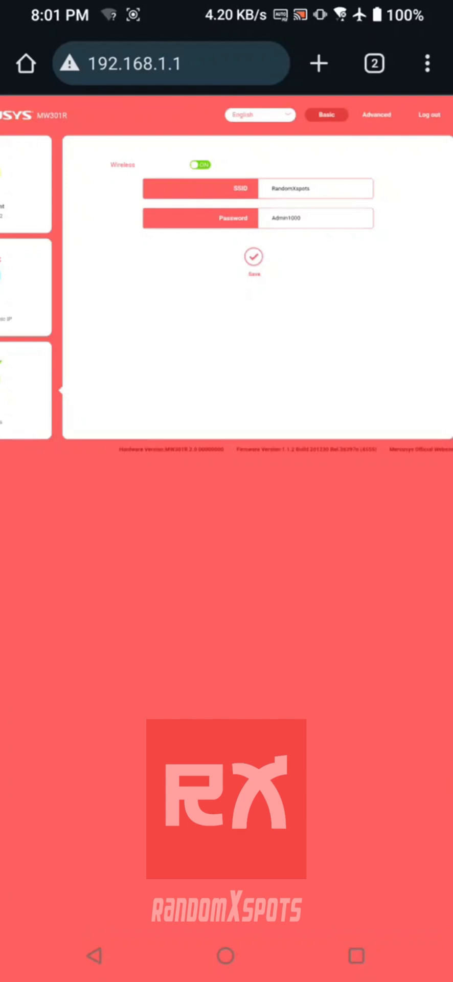
left_click(376, 114)
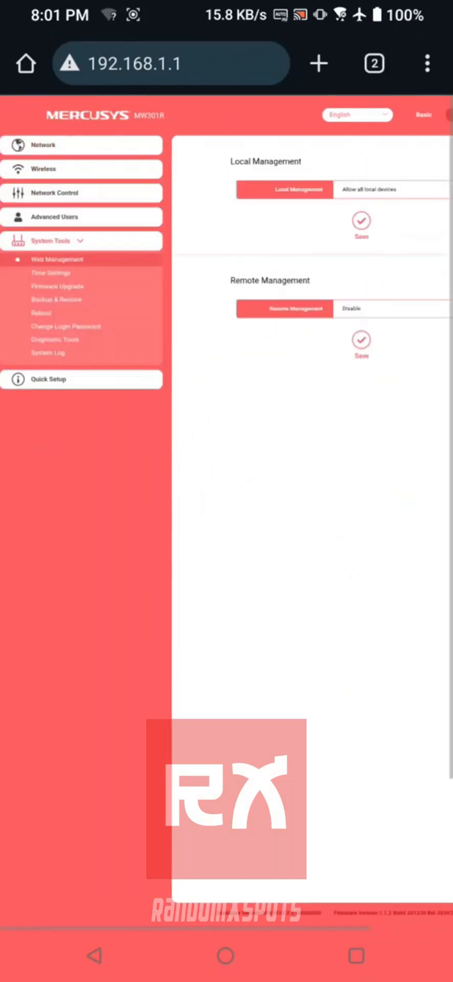
left_click(65, 326)
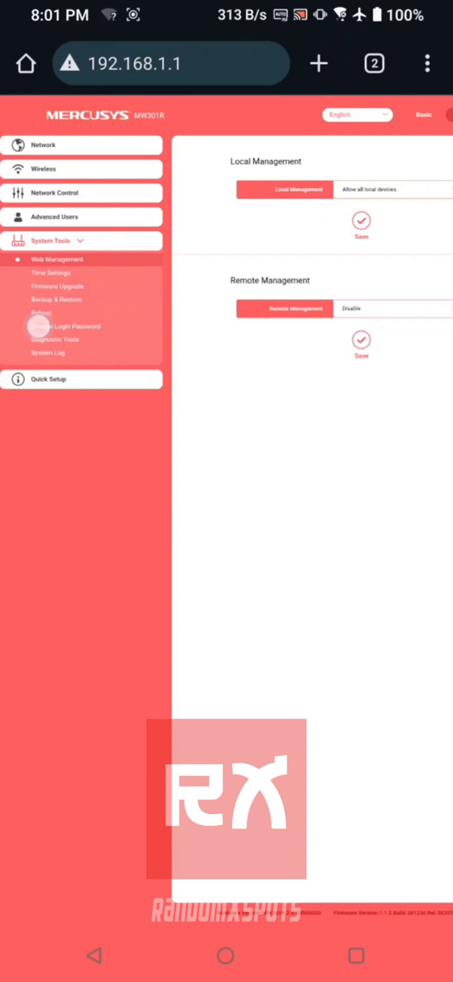
Enter the old, new and confirmation login passwords on Change Login Password and save.
left_click(65, 326)
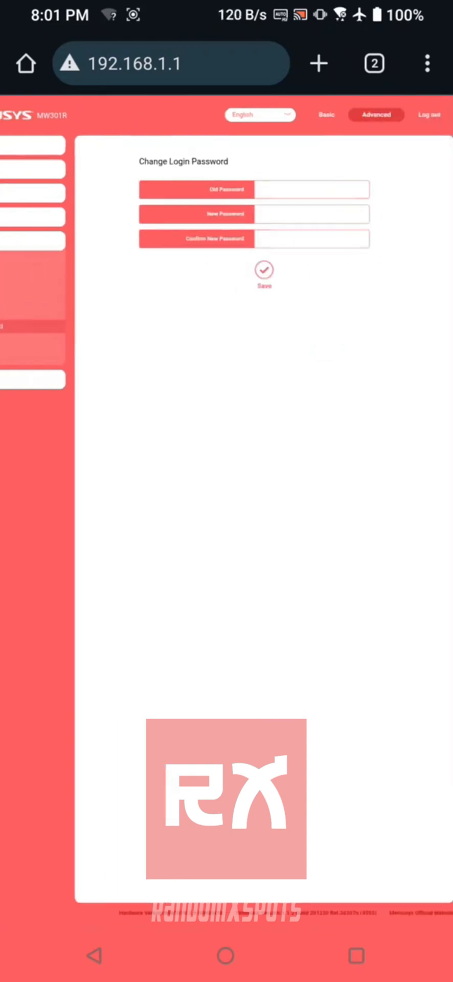
left_click(311, 214)
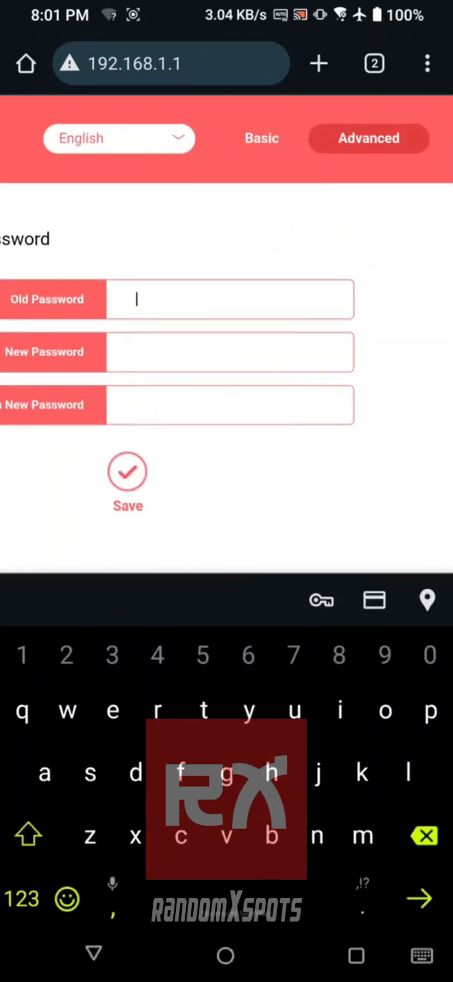
left_click(28, 835)
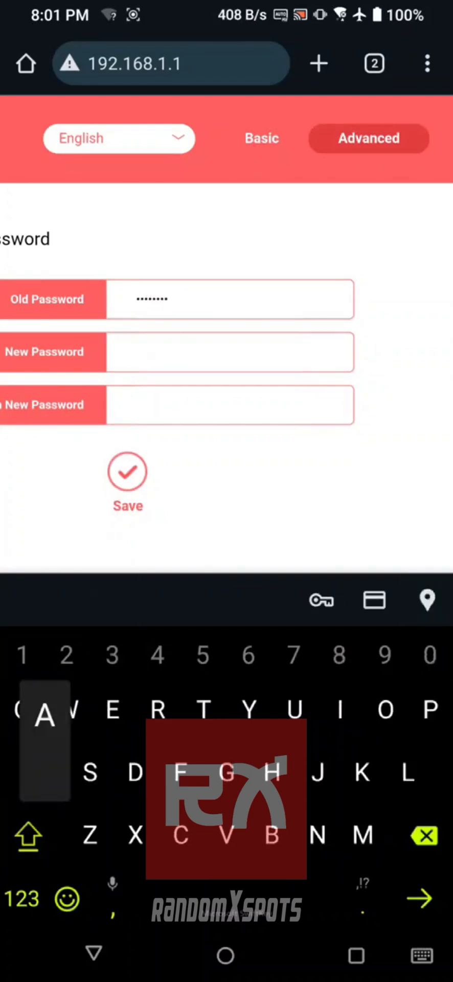
type("q")
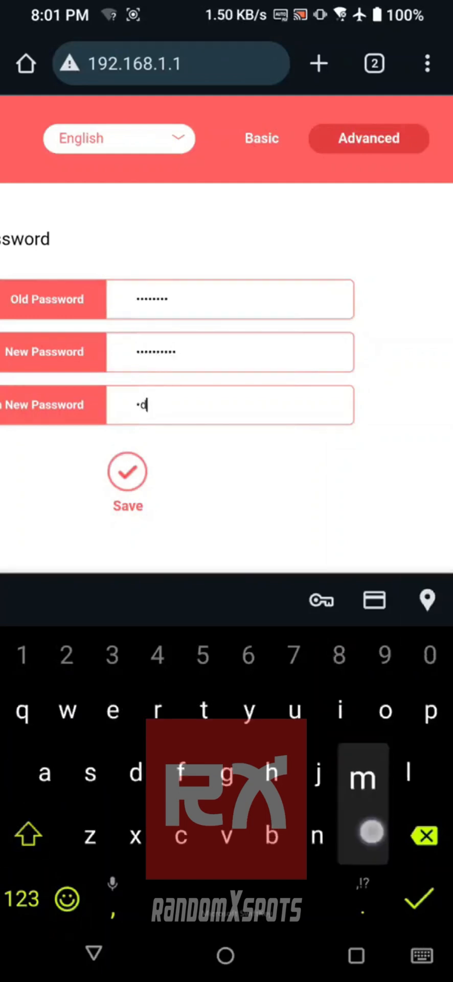
left_click(127, 471)
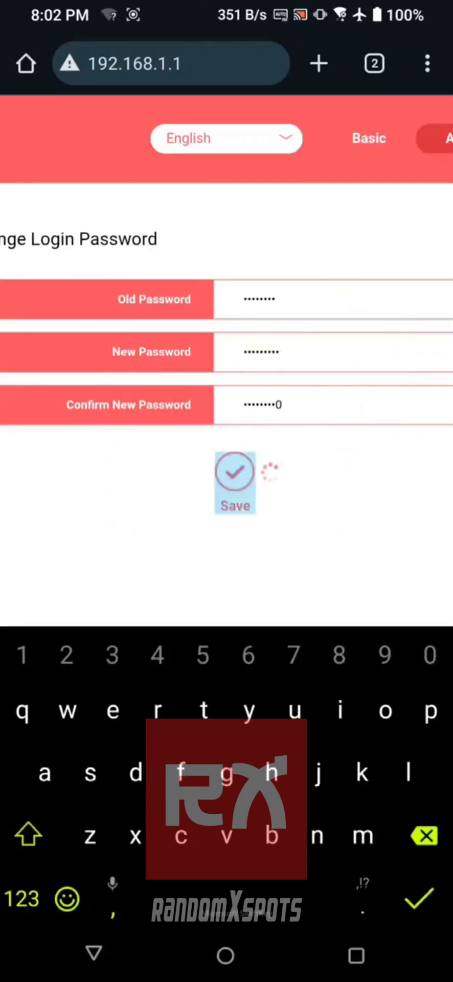
left_click(235, 472)
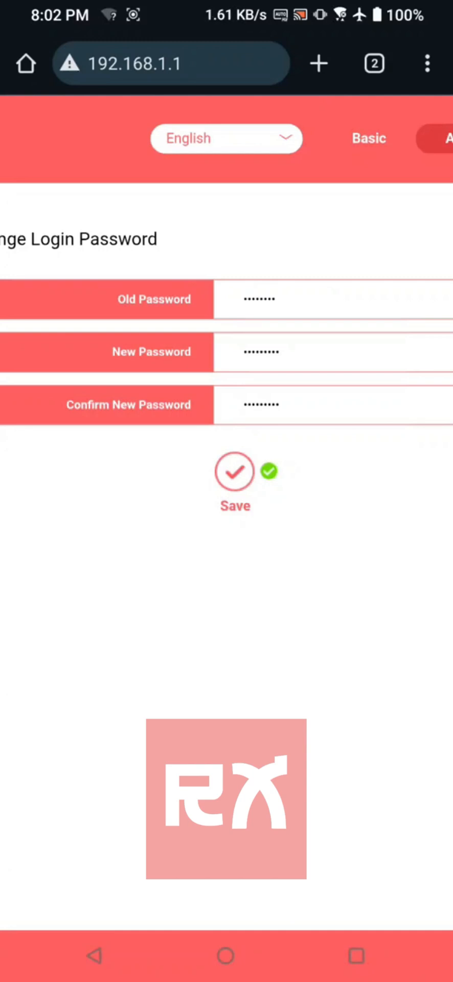